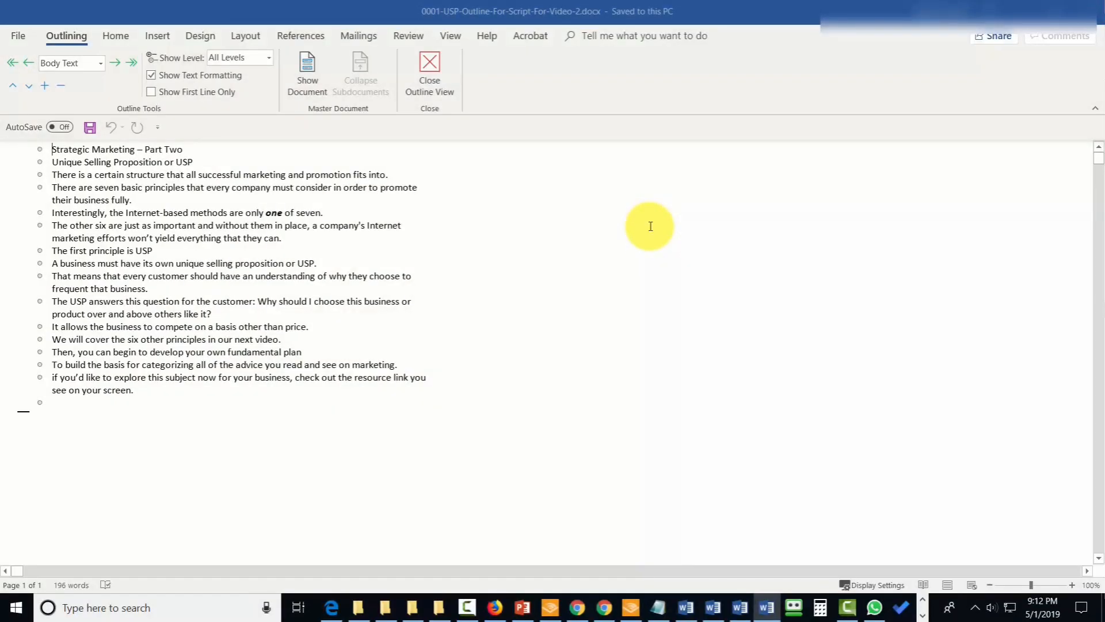
mouse_move(650, 229)
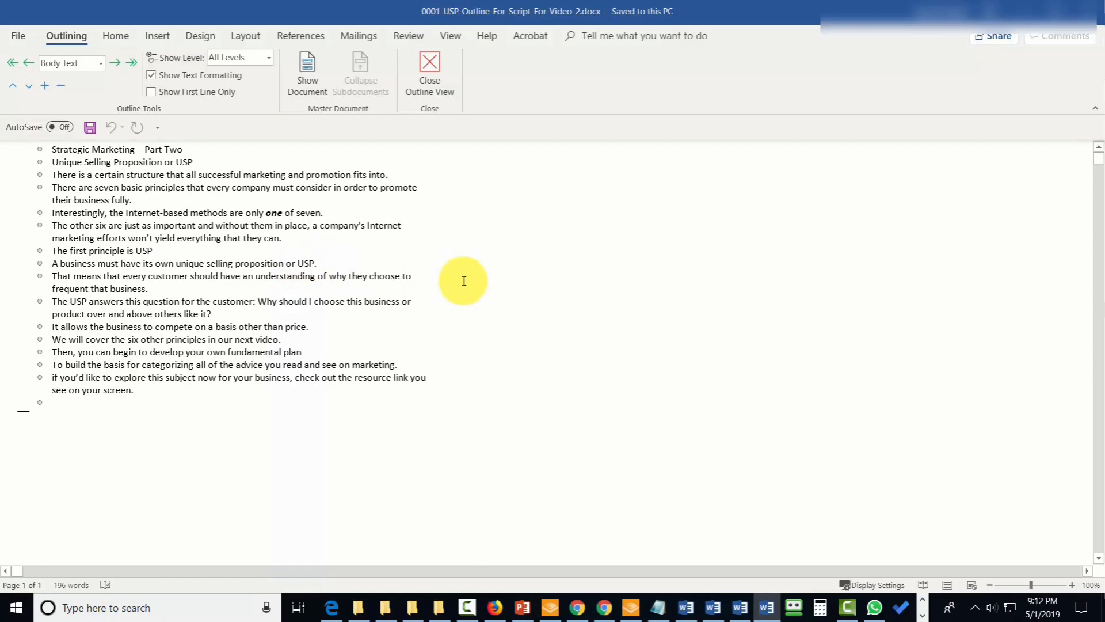
mouse_move(461, 280)
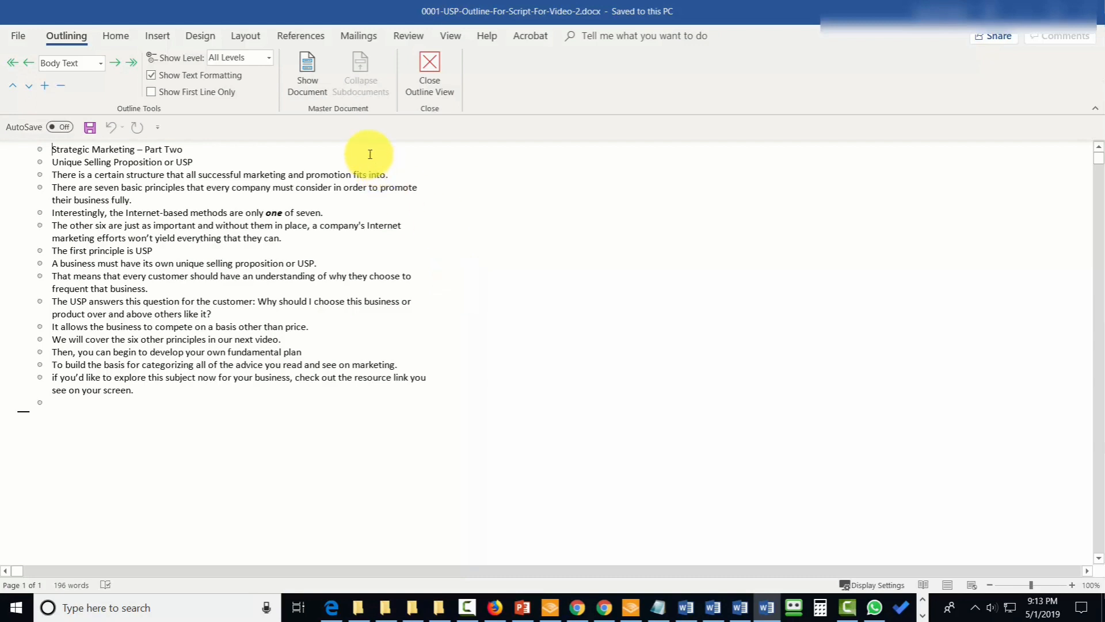
mouse_move(310, 245)
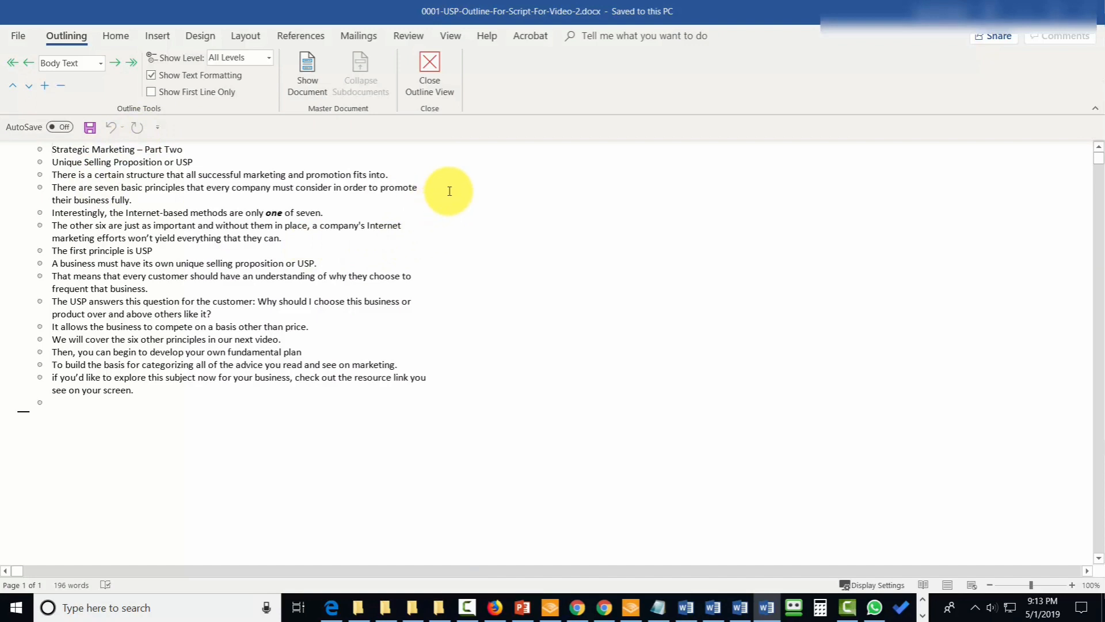
mouse_move(451, 342)
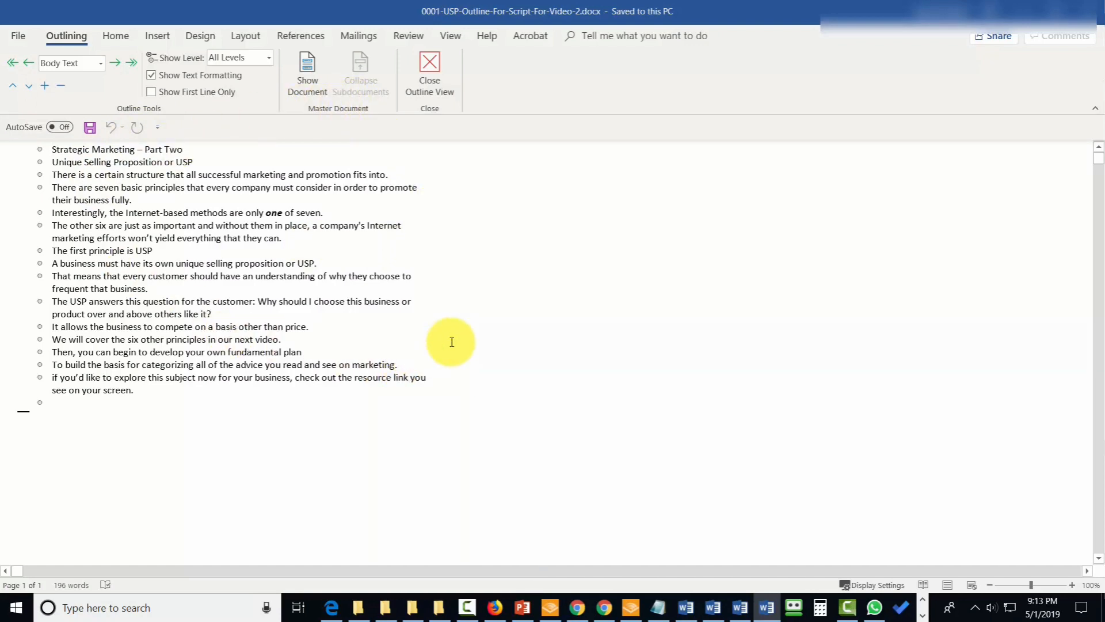
mouse_move(739, 254)
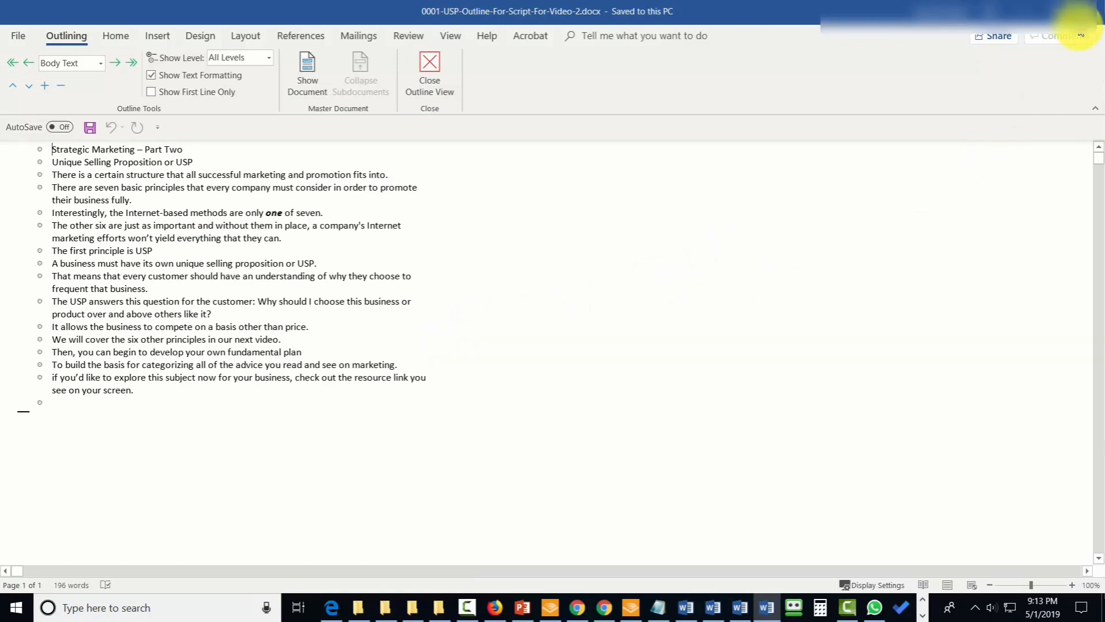
Bring the blank PowerPoint presentation forward and show its View tab options.
click(520, 606)
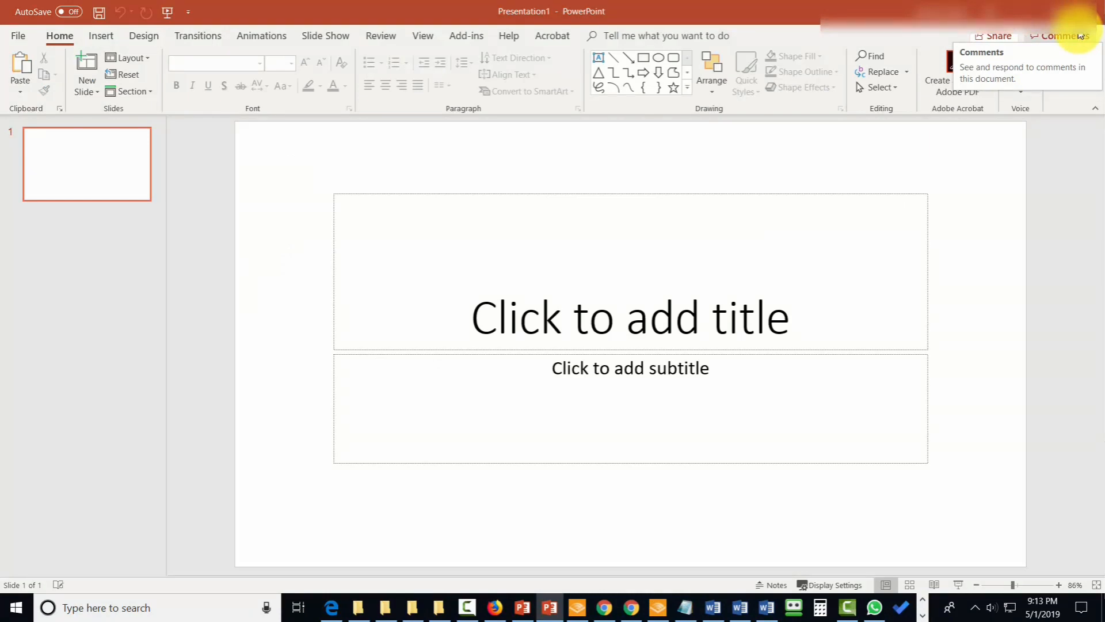
mouse_move(498, 127)
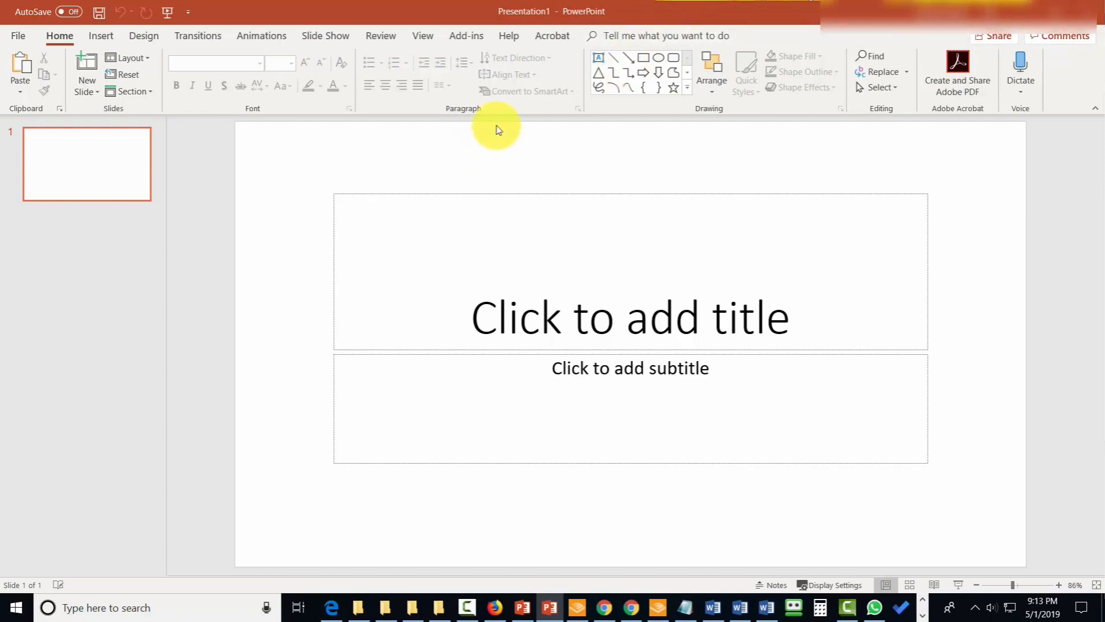
mouse_move(422, 36)
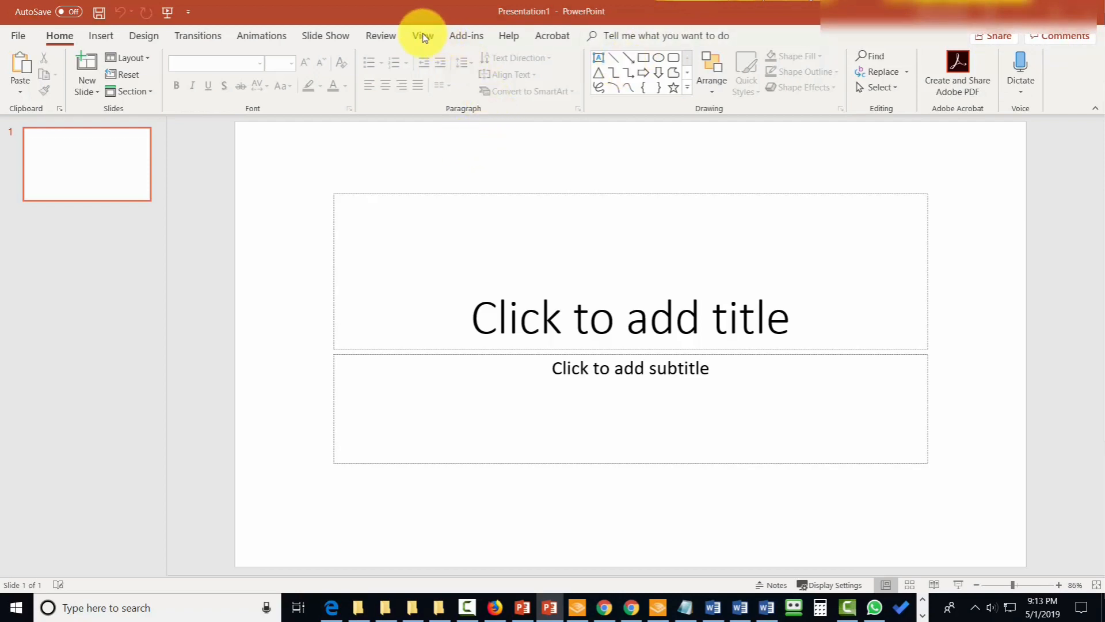
click(420, 36)
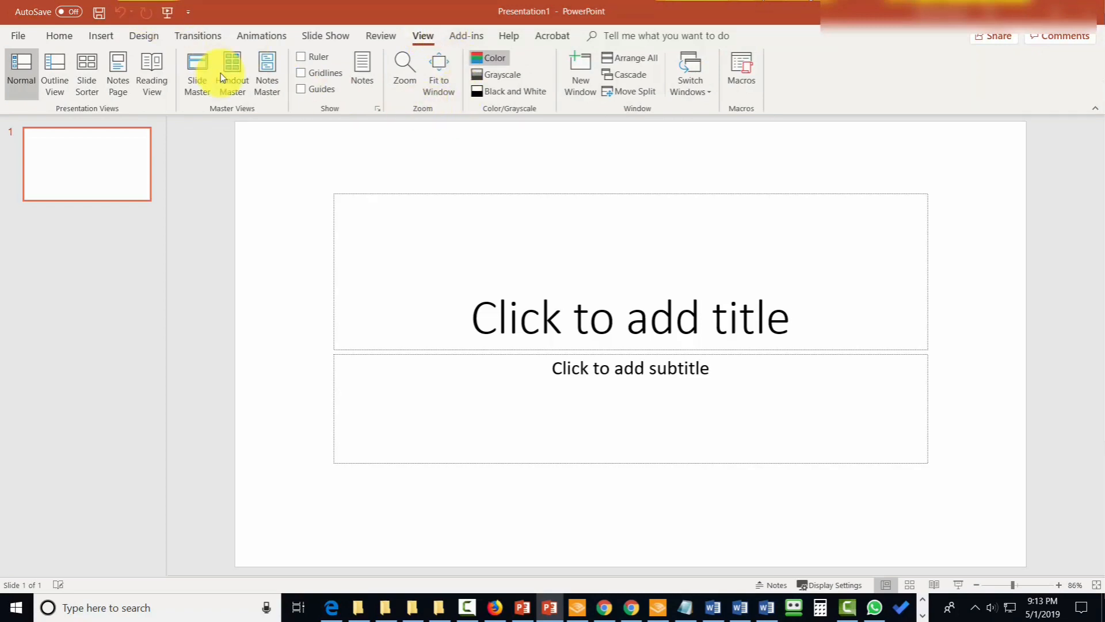
Switch the presentation into Slide Master view.
click(197, 70)
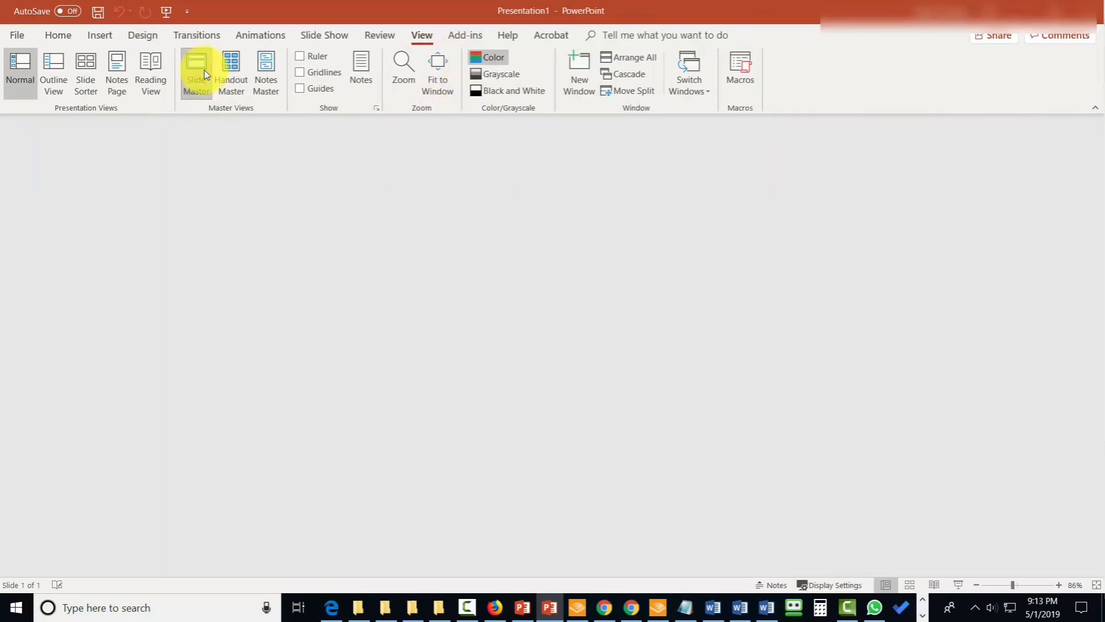
click(196, 69)
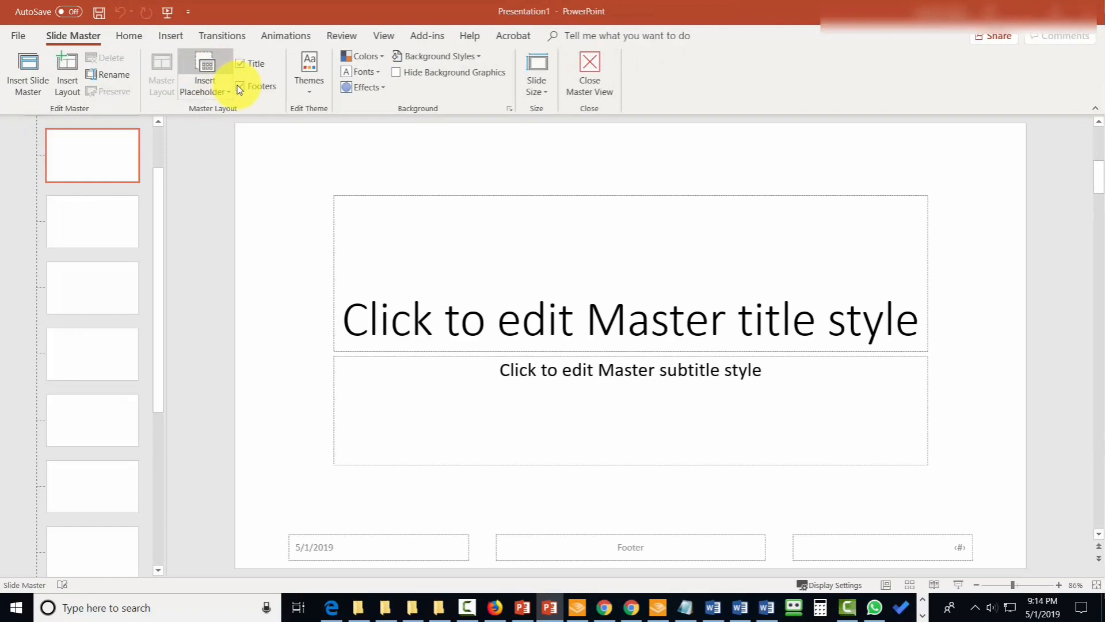
click(240, 86)
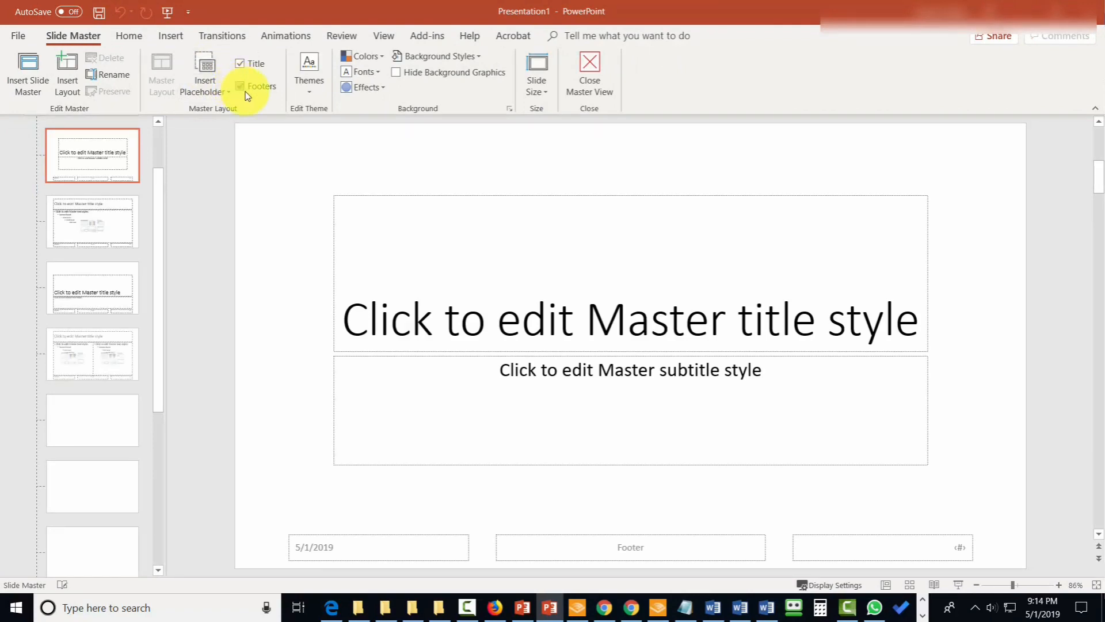
click(240, 86)
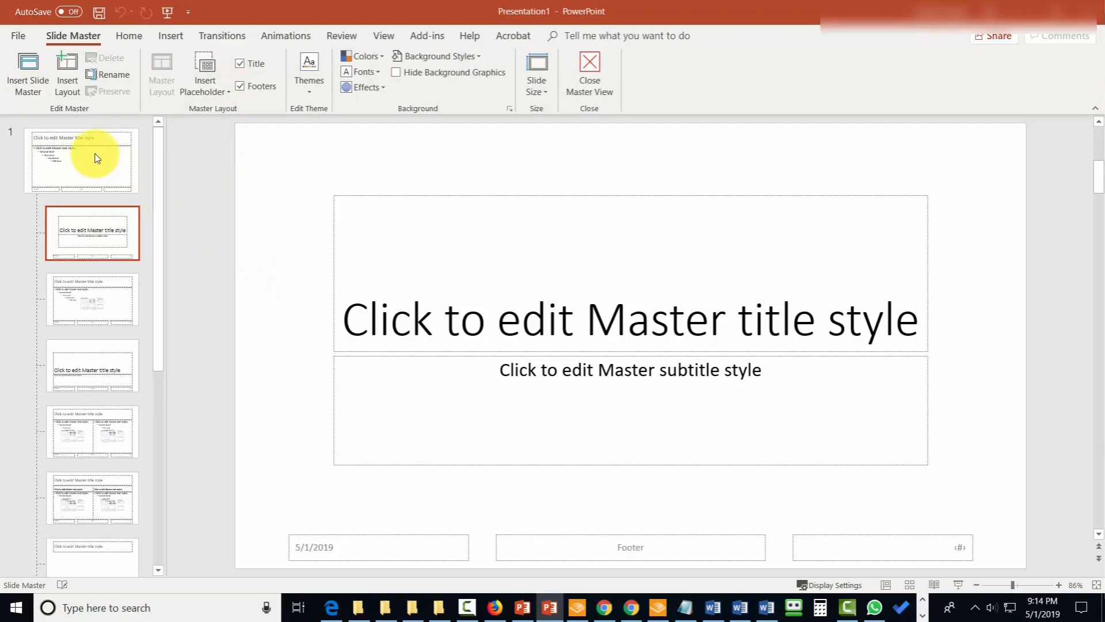
Select the main master slide and its master title placeholder.
click(92, 160)
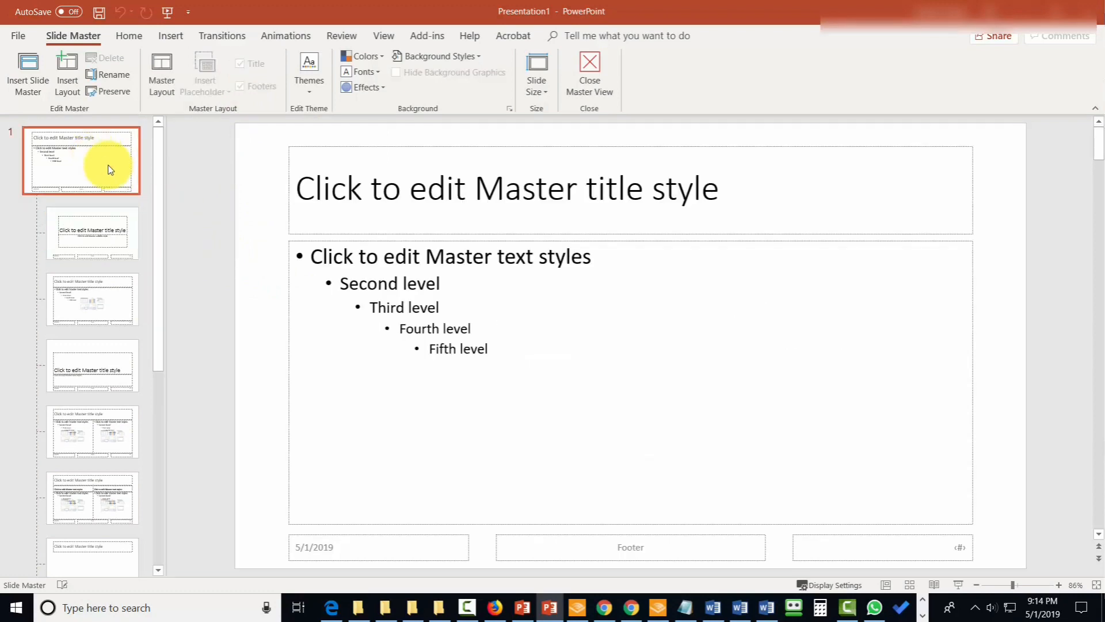
double_click(401, 256)
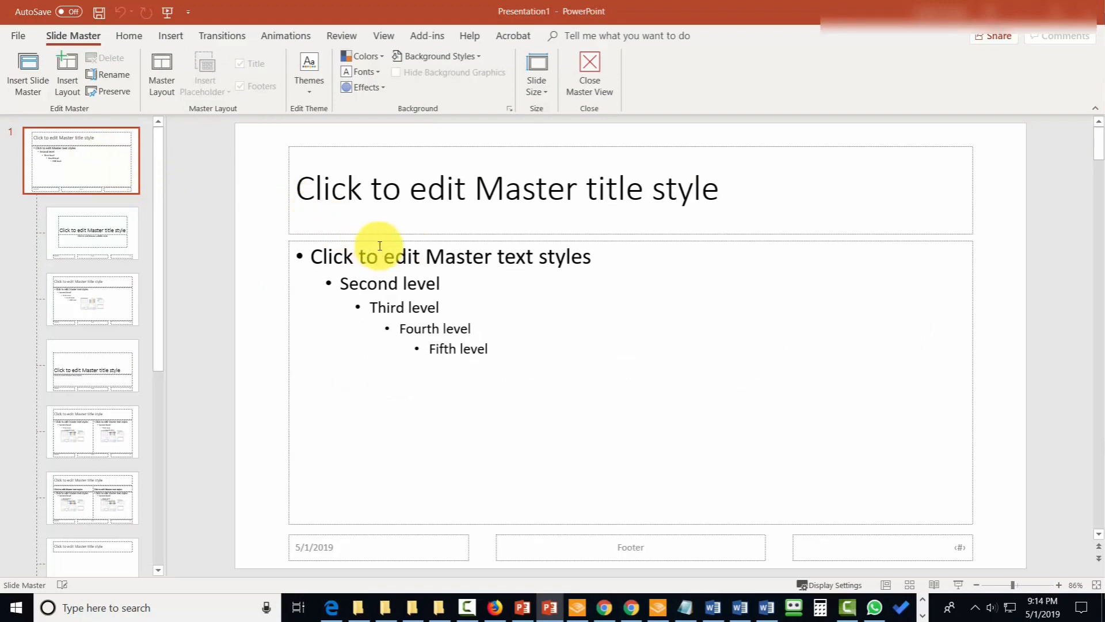
mouse_move(379, 242)
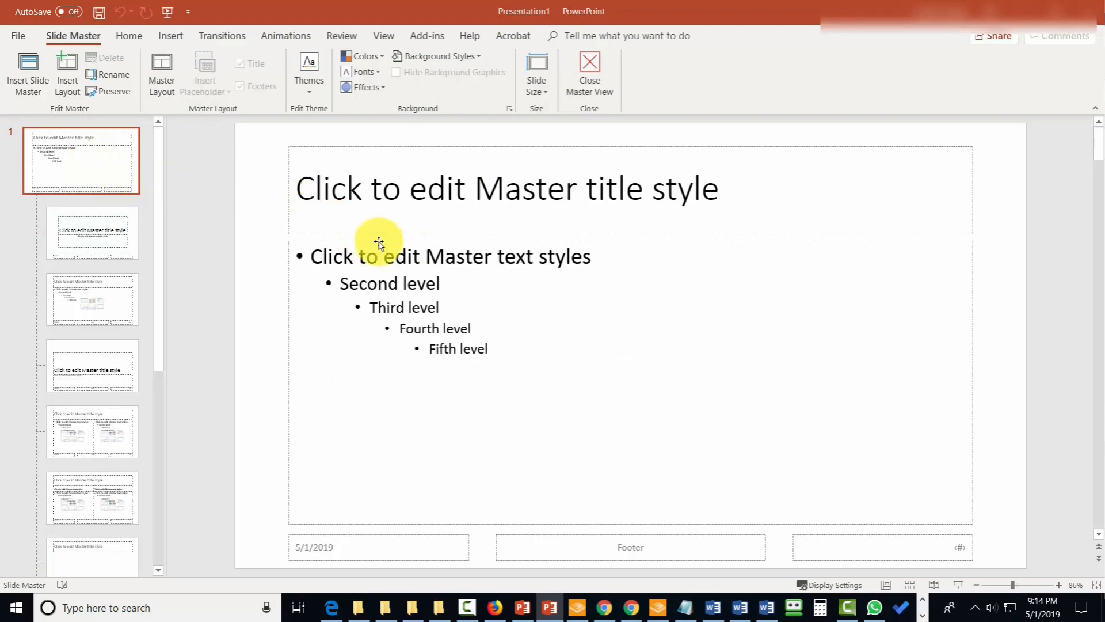
click(379, 243)
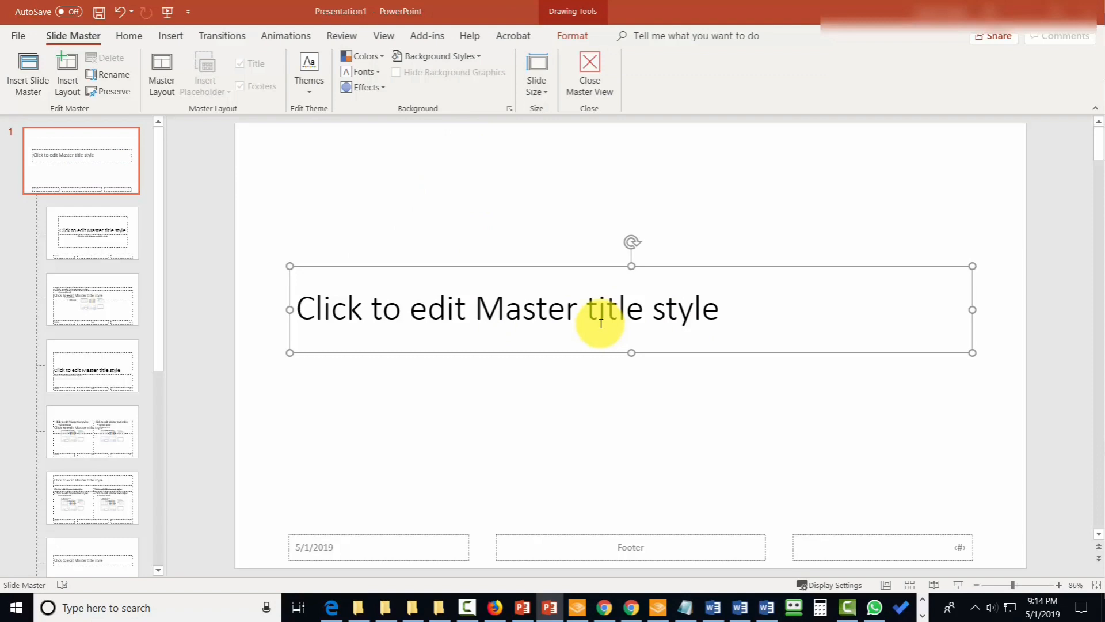
mouse_move(620, 291)
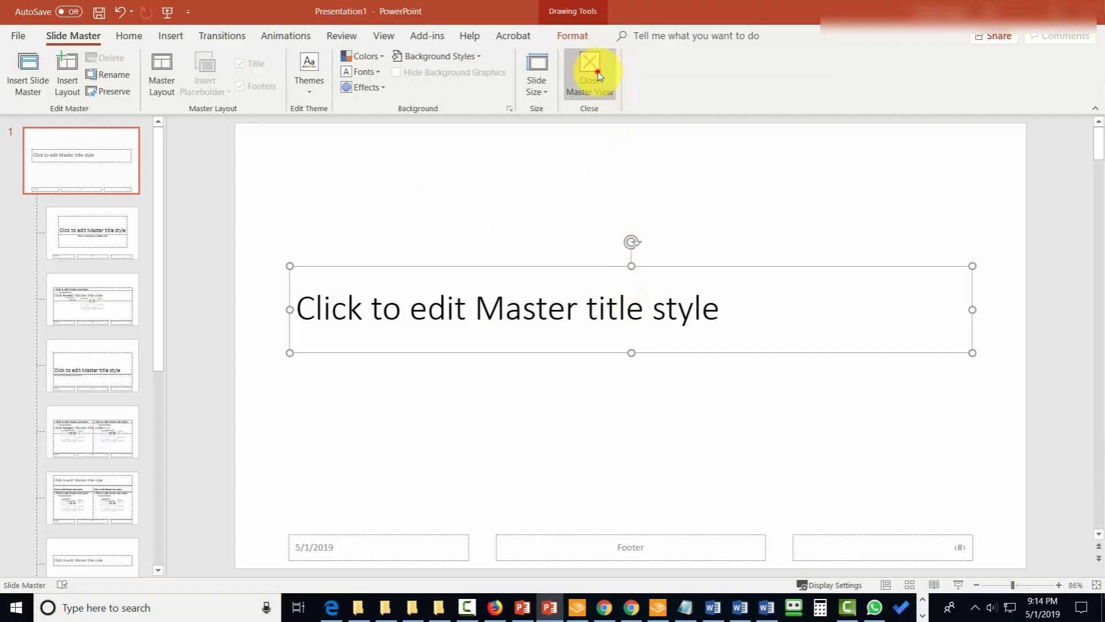
Close Master View to return to the single title slide in Normal view.
click(589, 72)
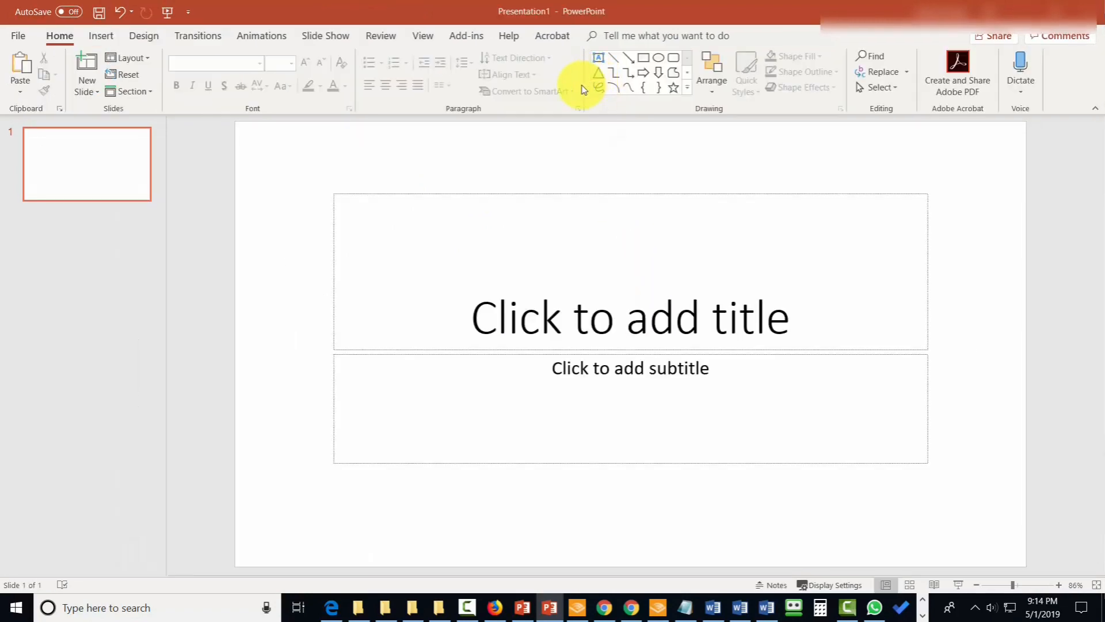
mouse_move(579, 92)
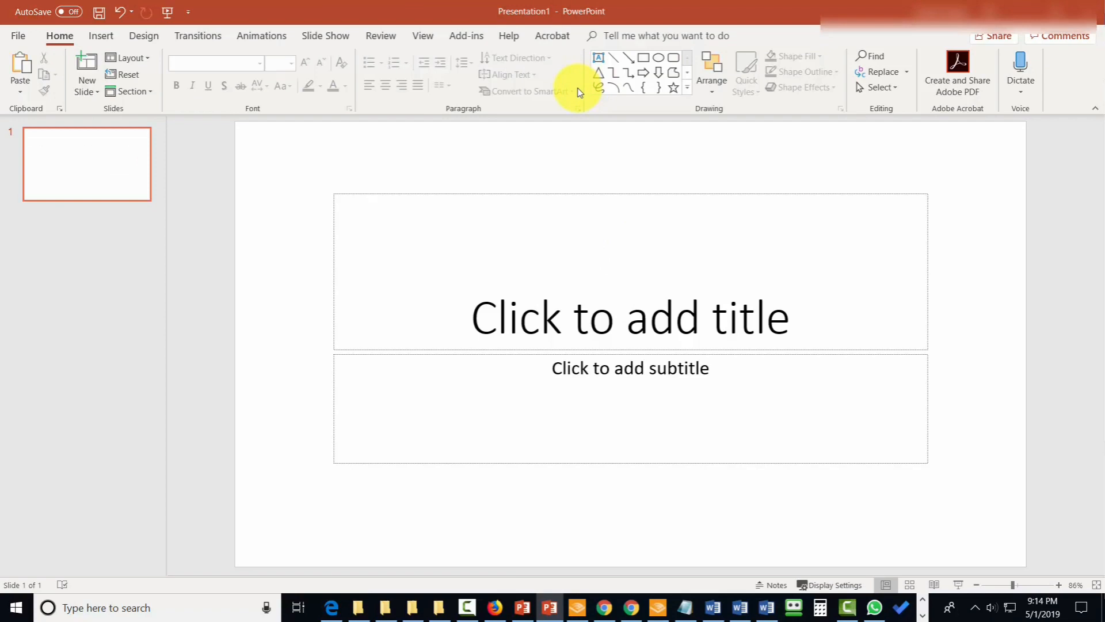
mouse_move(381, 32)
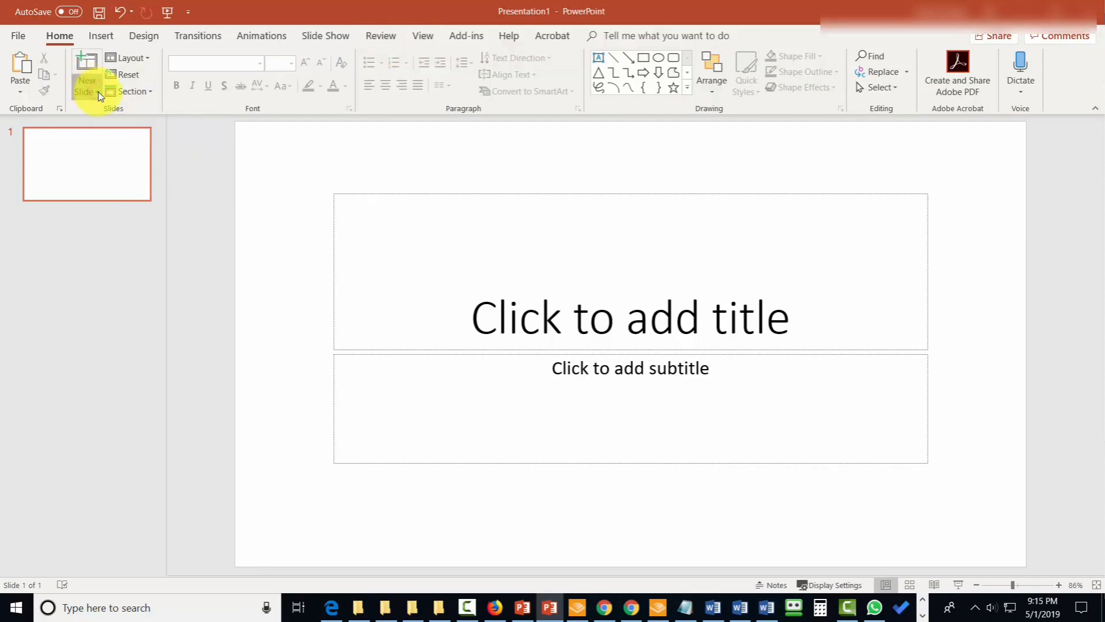
Insert slides from the outline 0001-USP-Outline-For-Script-For-Video-2.docx.
click(86, 69)
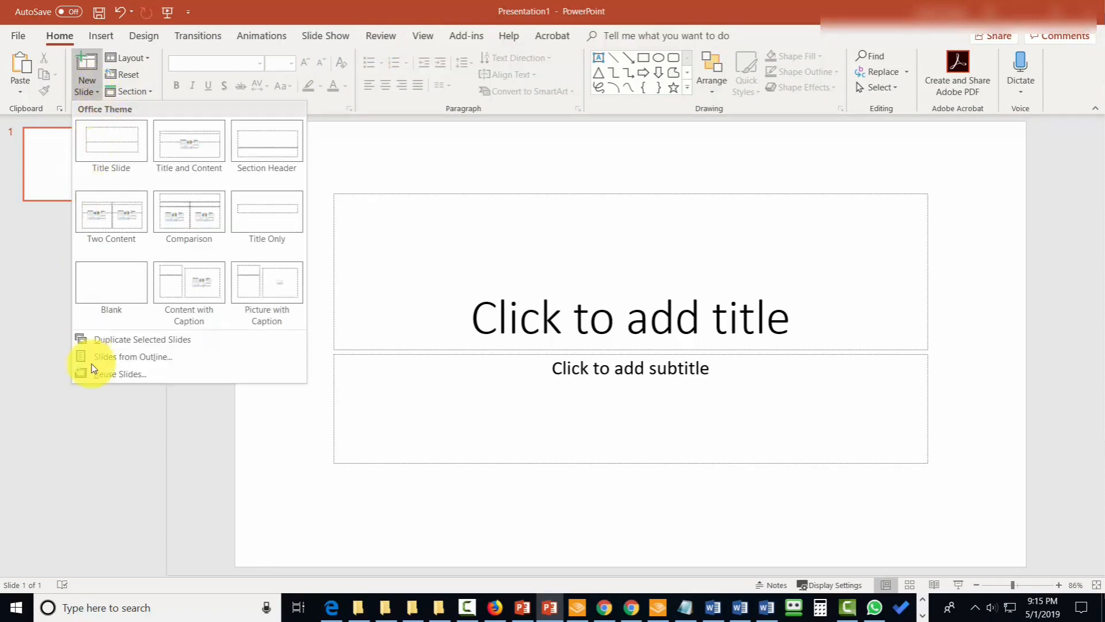
mouse_move(119, 356)
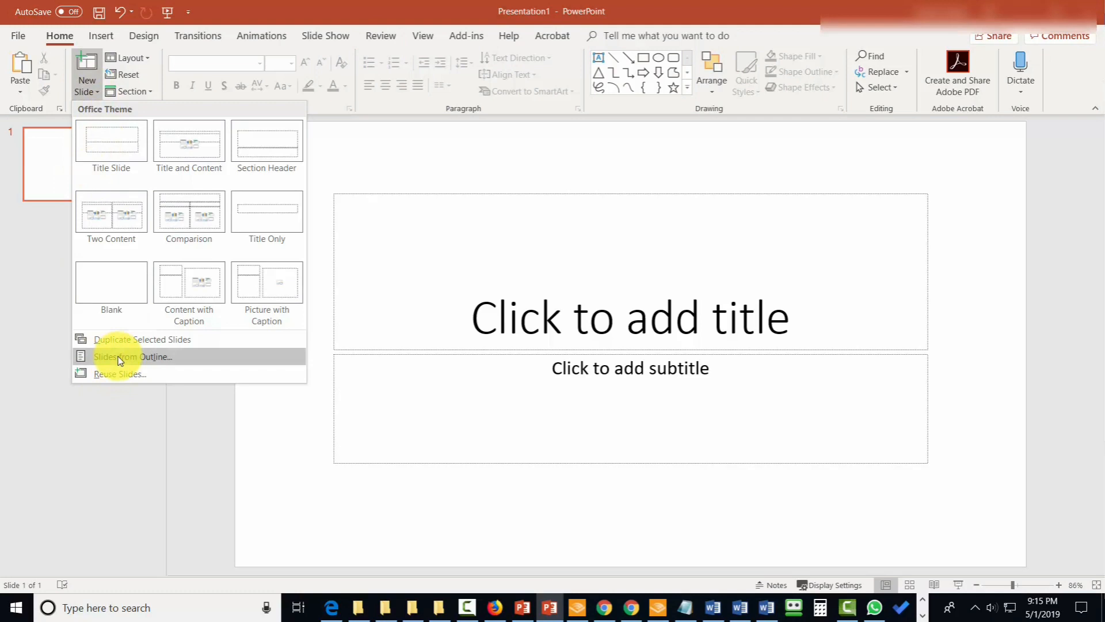
click(132, 357)
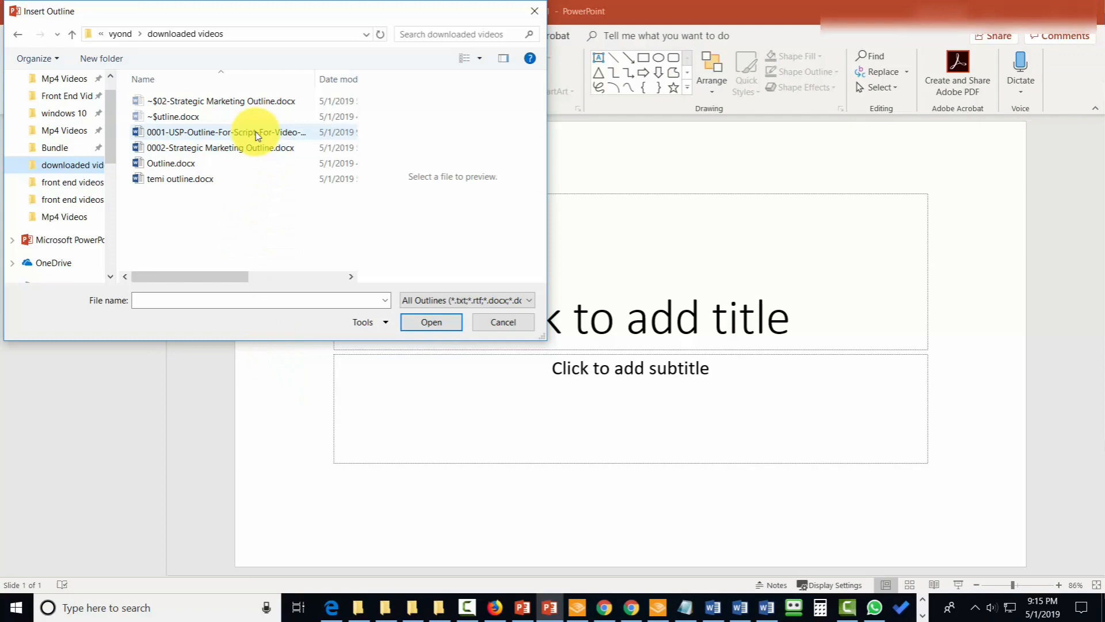
mouse_move(255, 137)
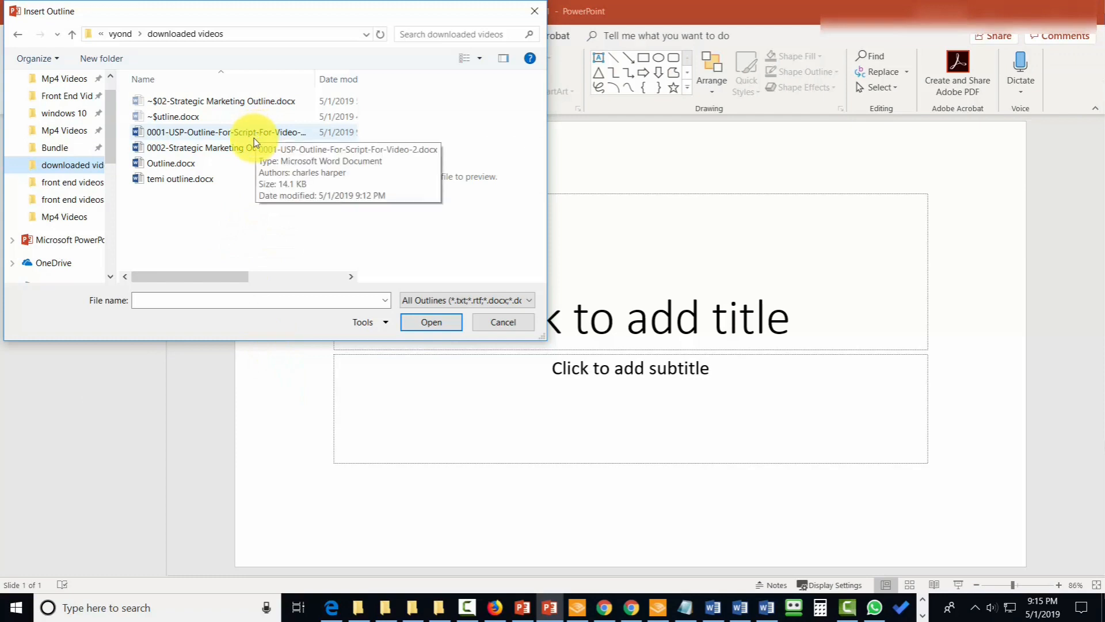
click(219, 132)
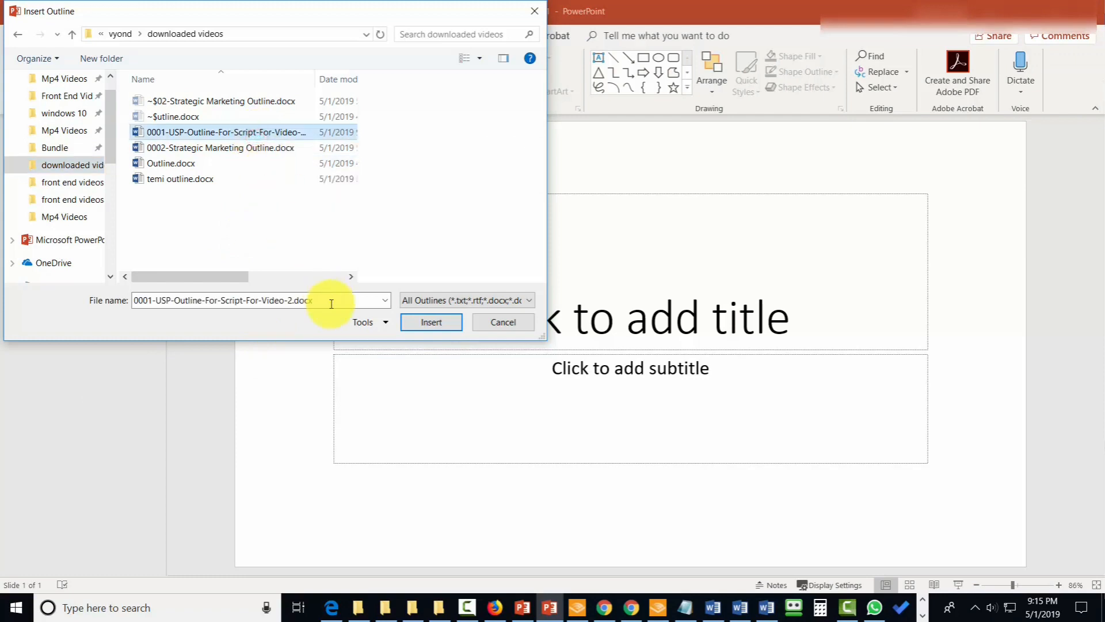
click(431, 319)
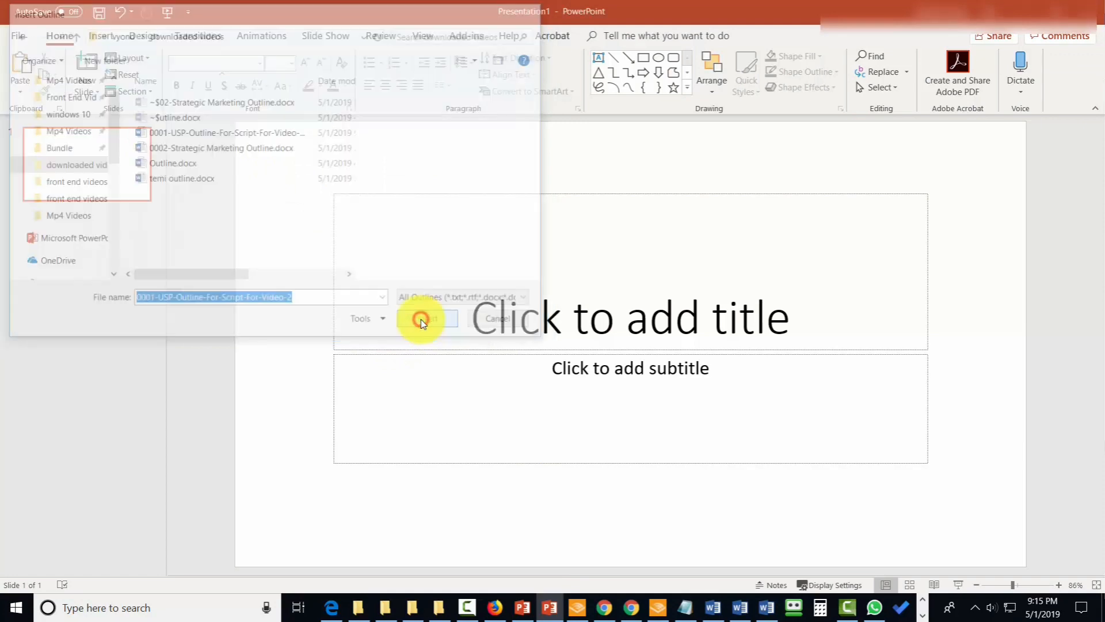
Delete the empty first slide and review the imported USP slide thumbnails.
click(427, 318)
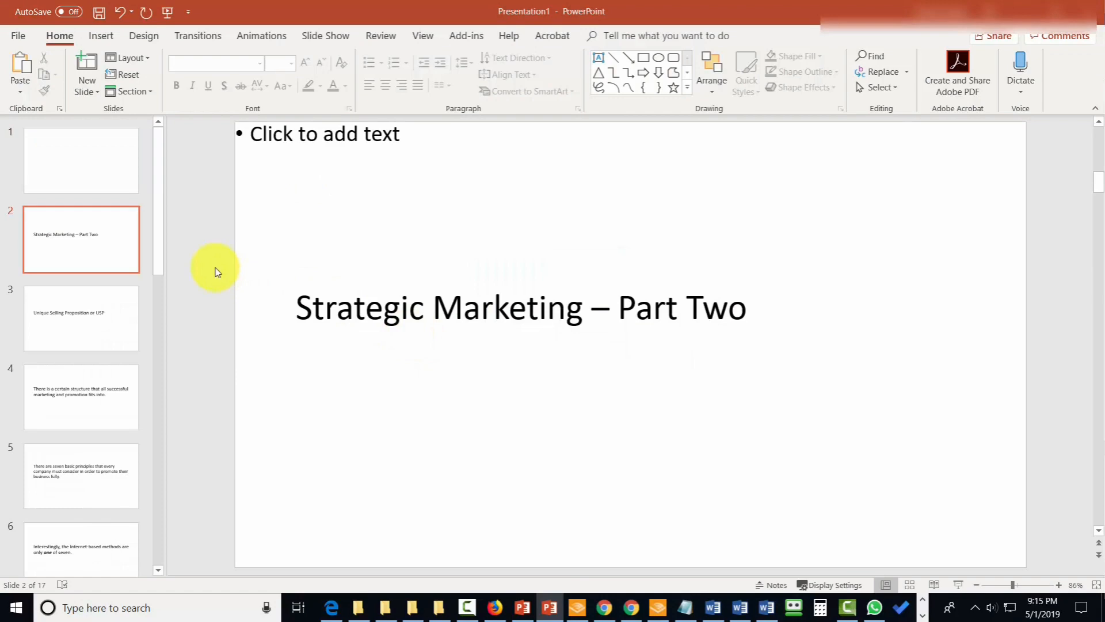
mouse_move(111, 161)
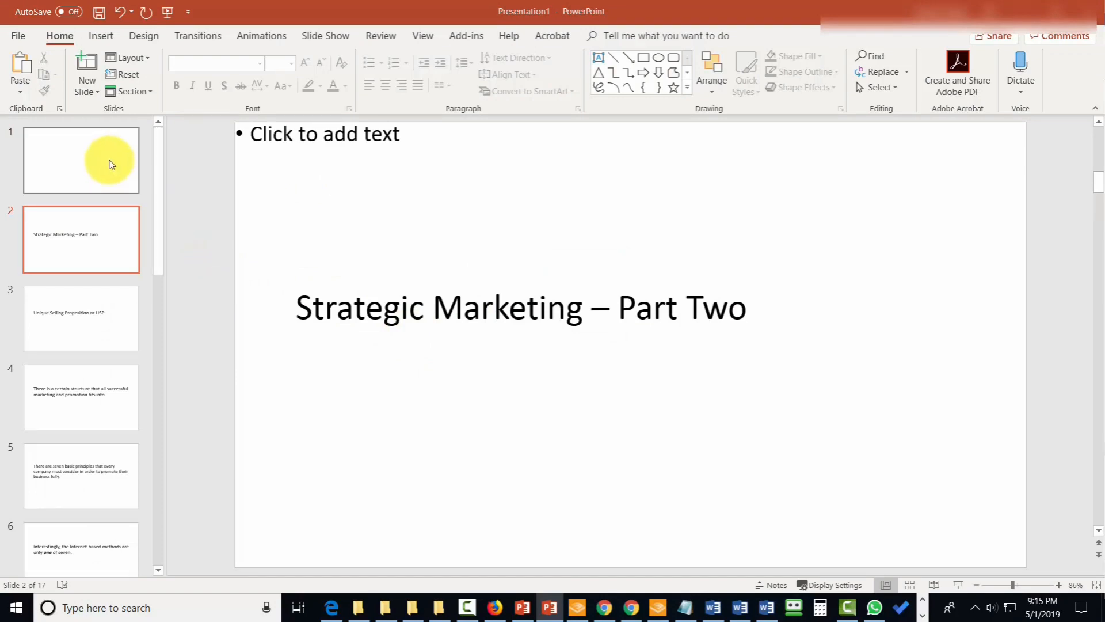
click(110, 164)
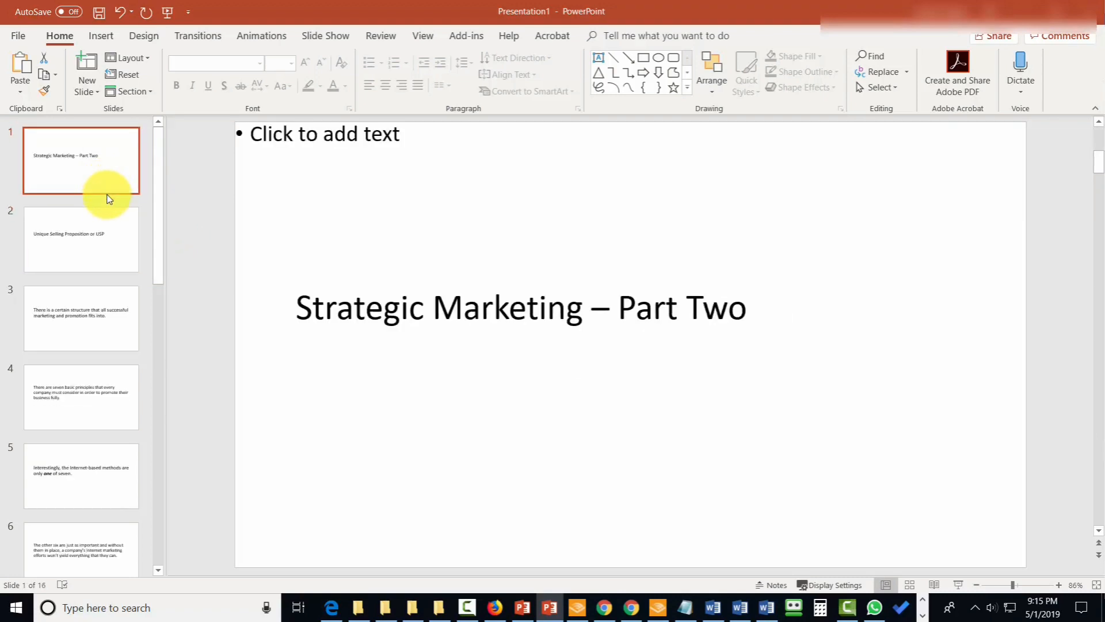
click(80, 239)
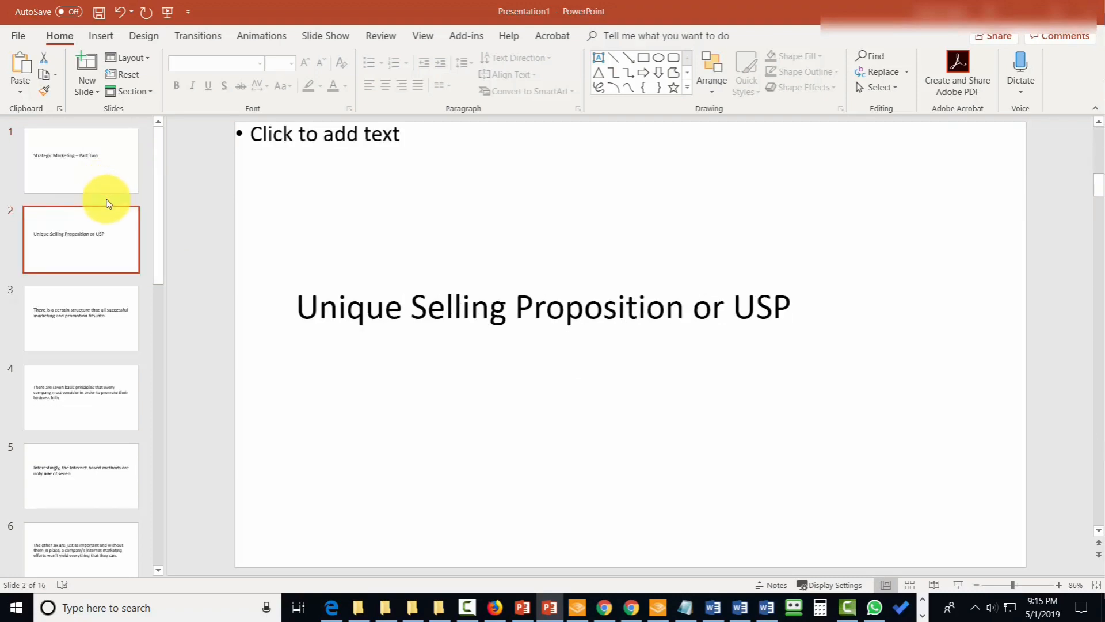
click(81, 397)
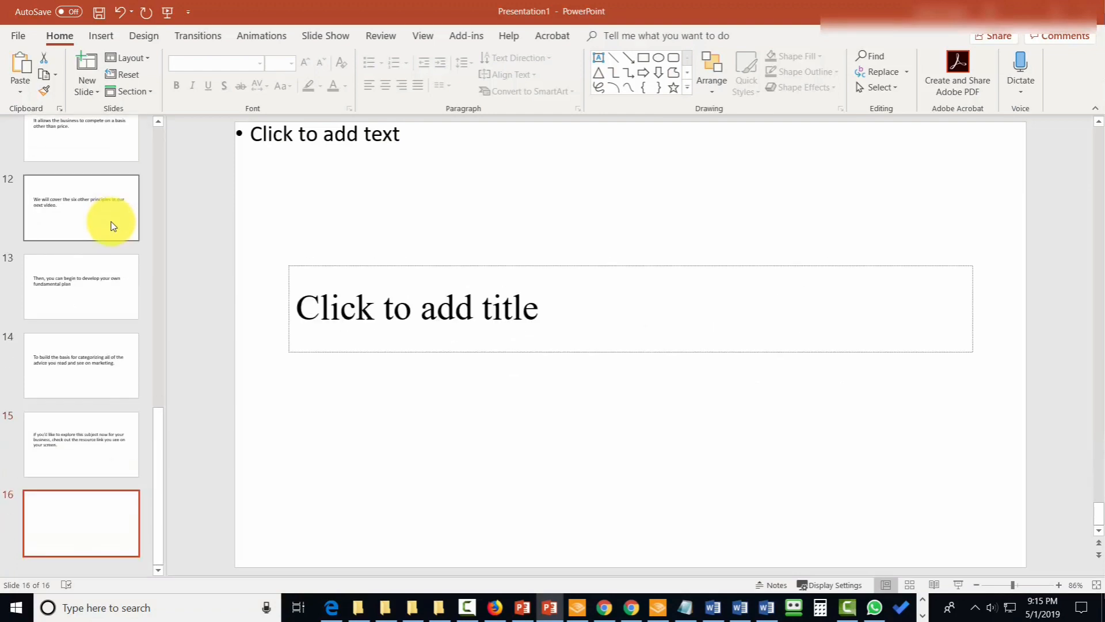
mouse_move(114, 227)
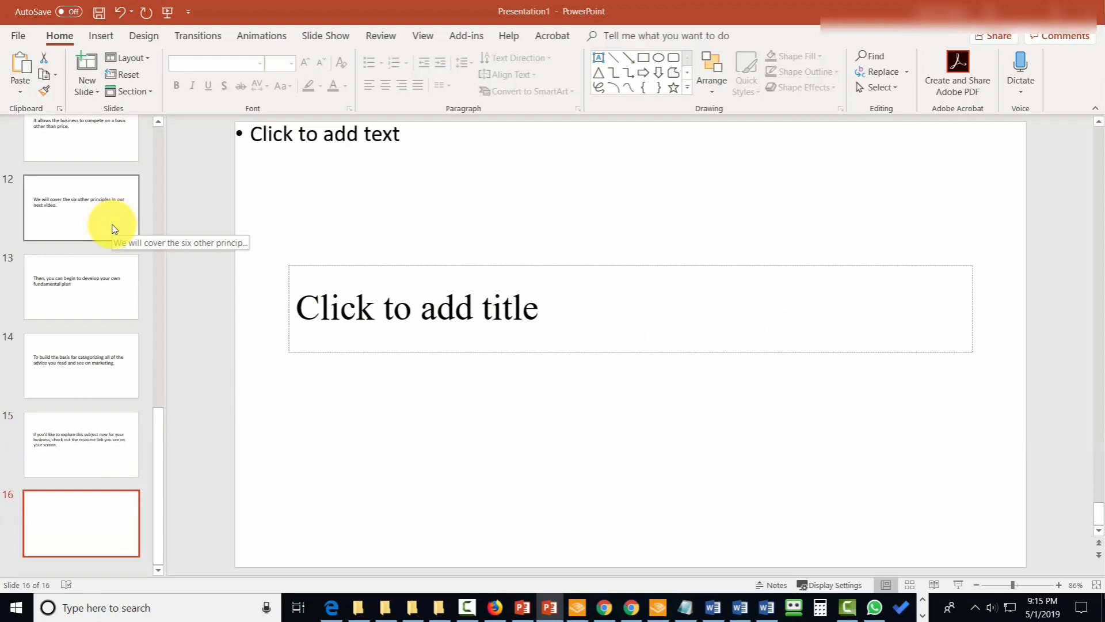